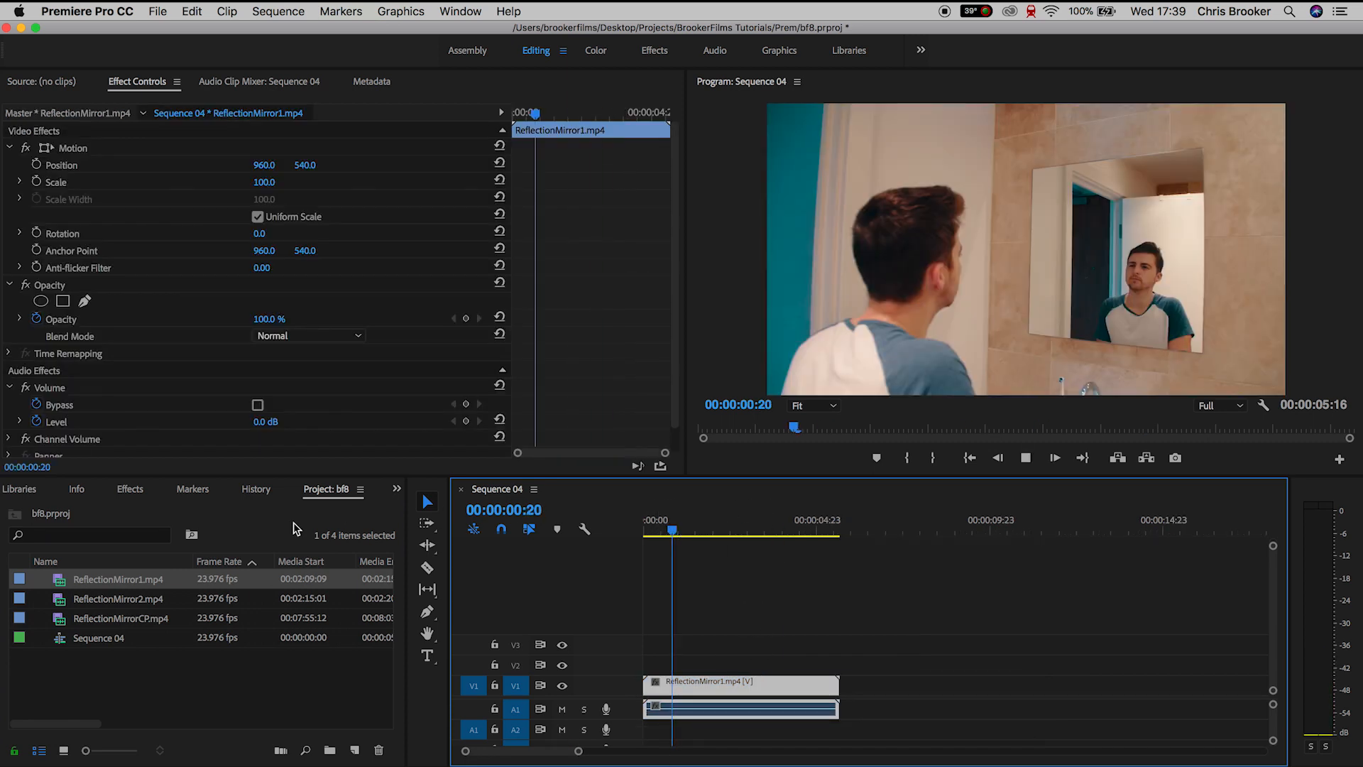
Step: Place ReflectionMirror2.mp4 and ReflectionMirrorCP.mp4 on V1 after the first clip and play the sequence
left_click_drag(117, 598, 922, 684)
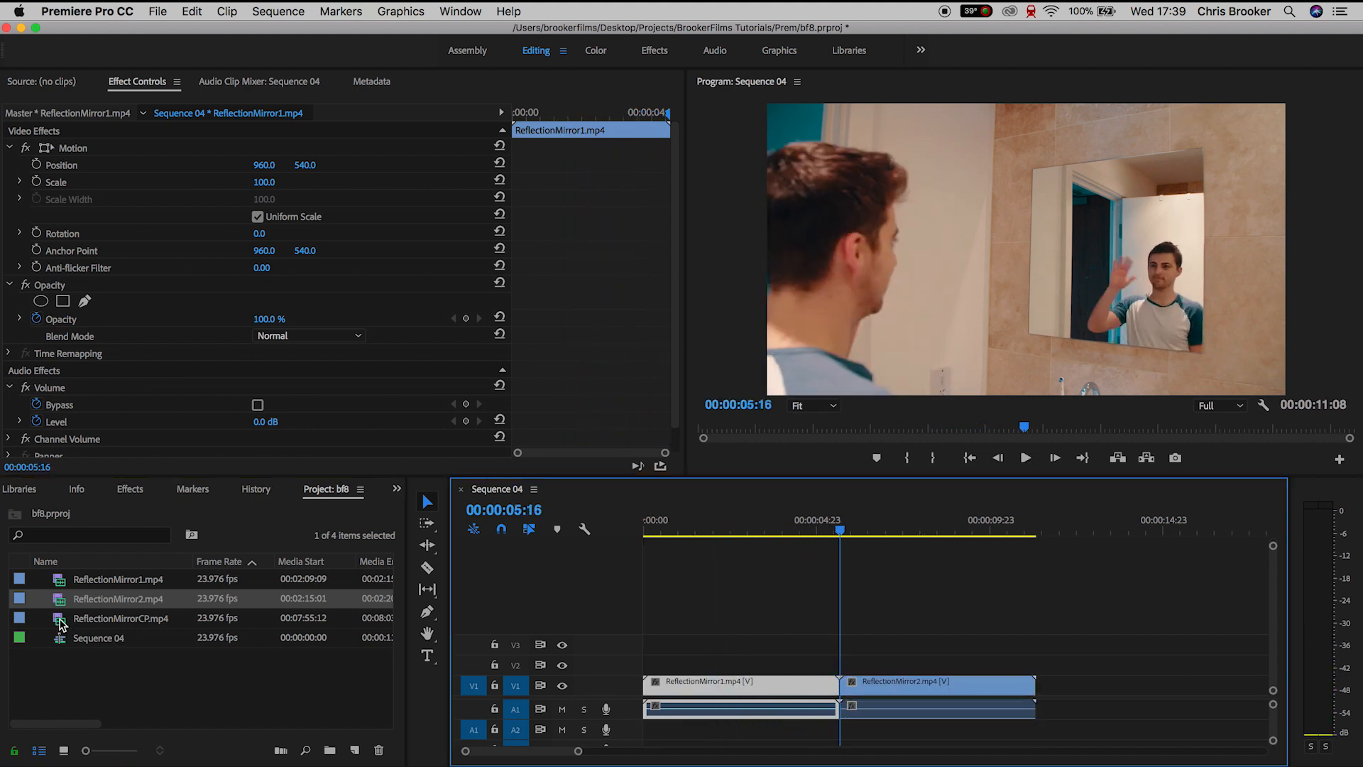
left_click_drag(119, 618, 1122, 684)
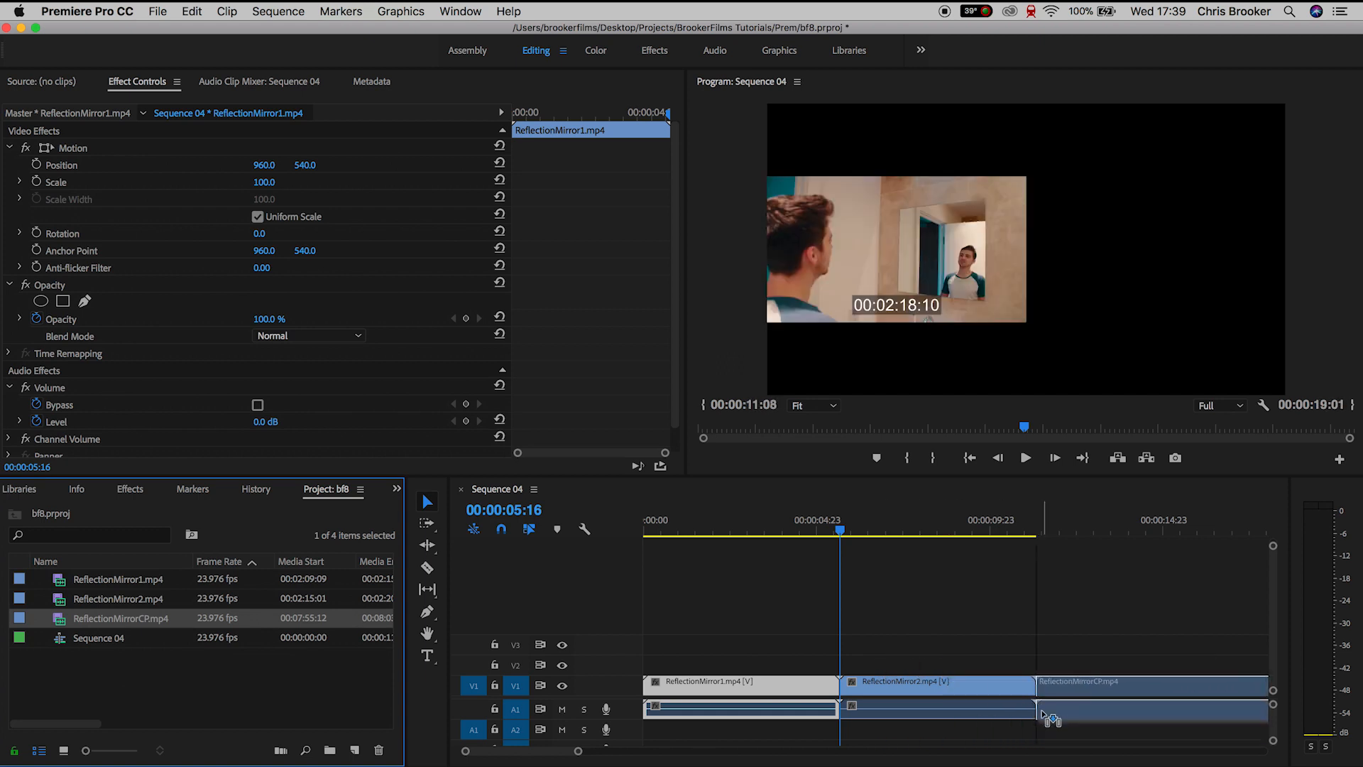
left_click(1025, 457)
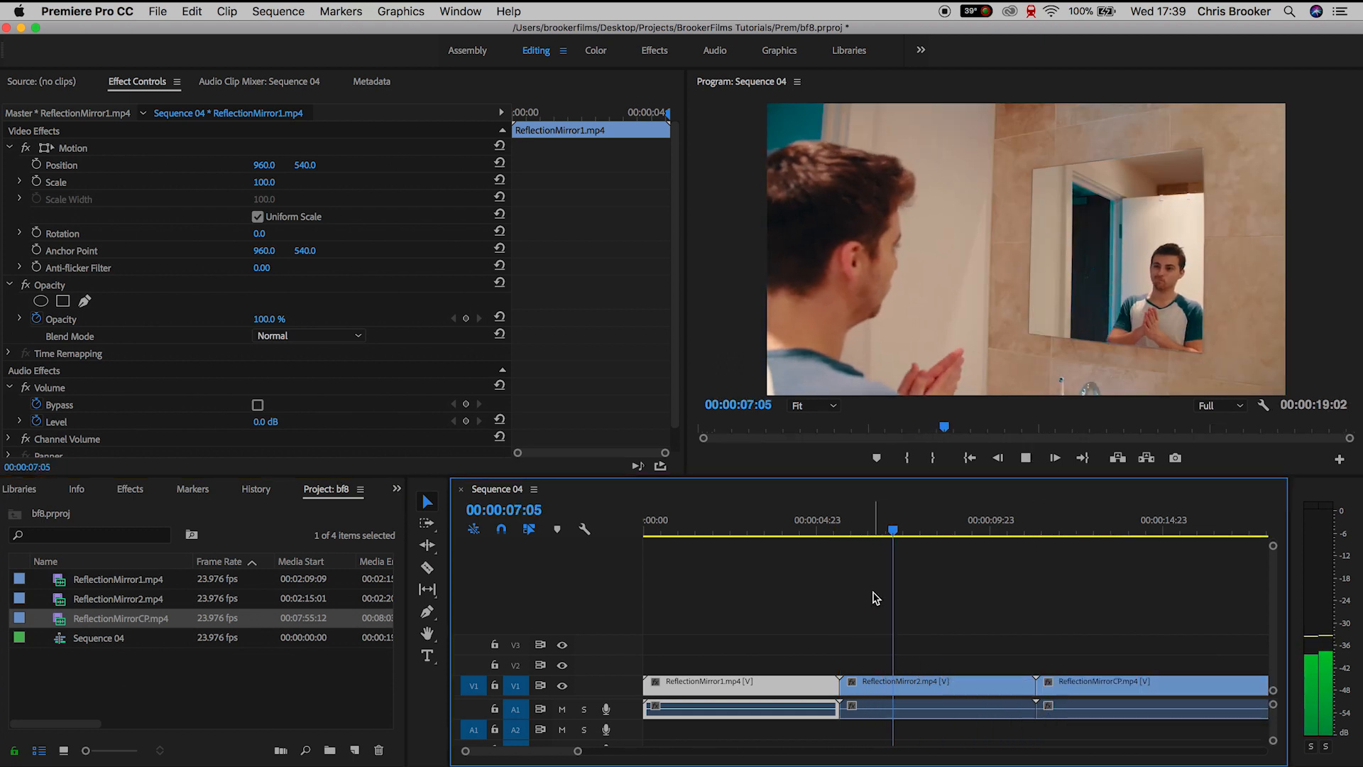
Step: Stop playback and unlink ReflectionMirror2.mp4's audio from its video
left_click(1056, 457)
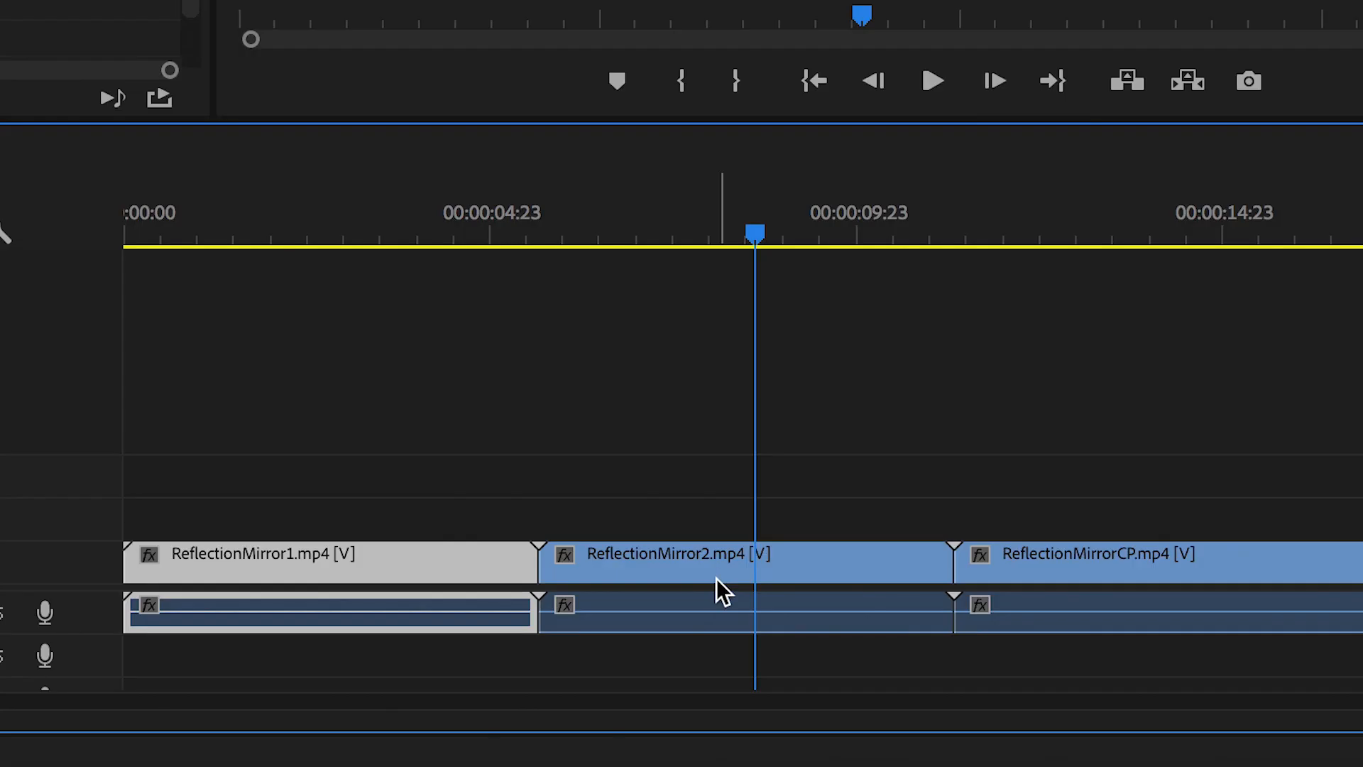
right_click(722, 591)
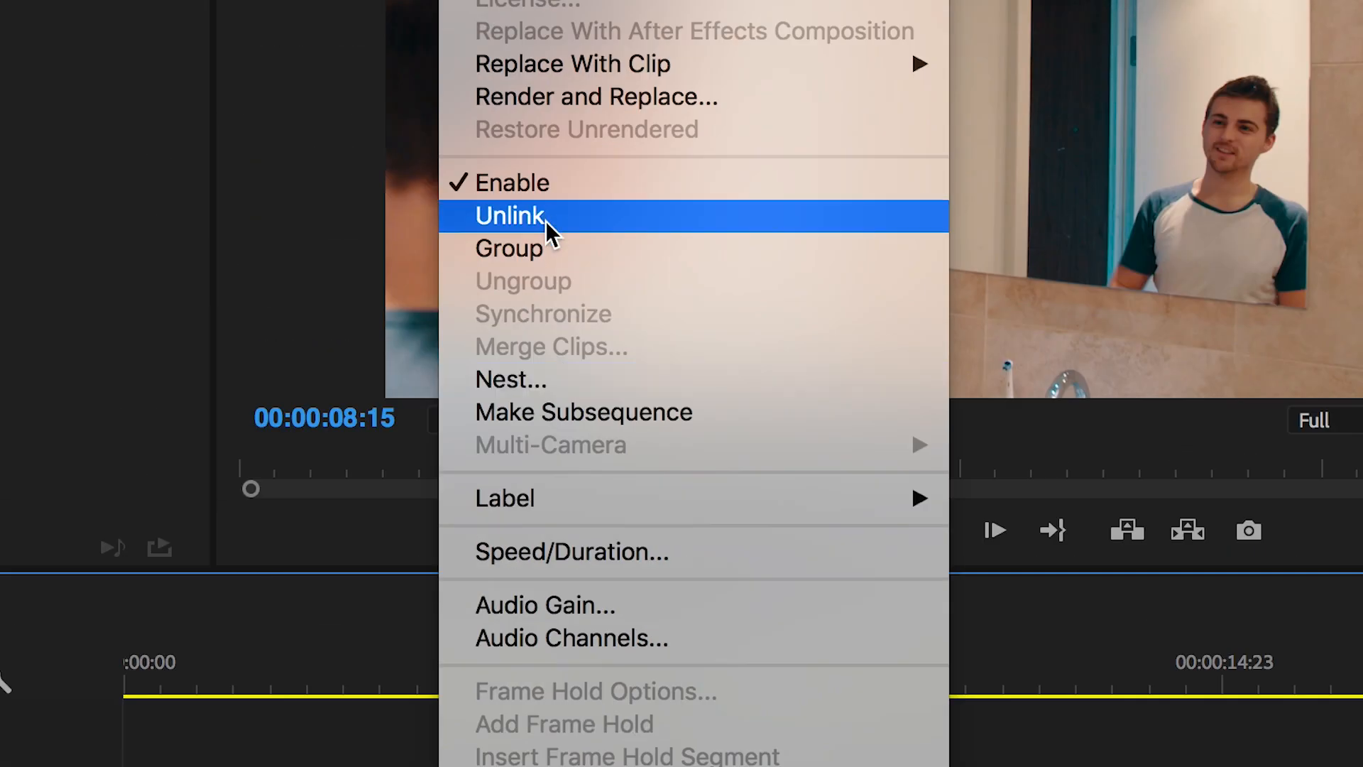
left_click(510, 216)
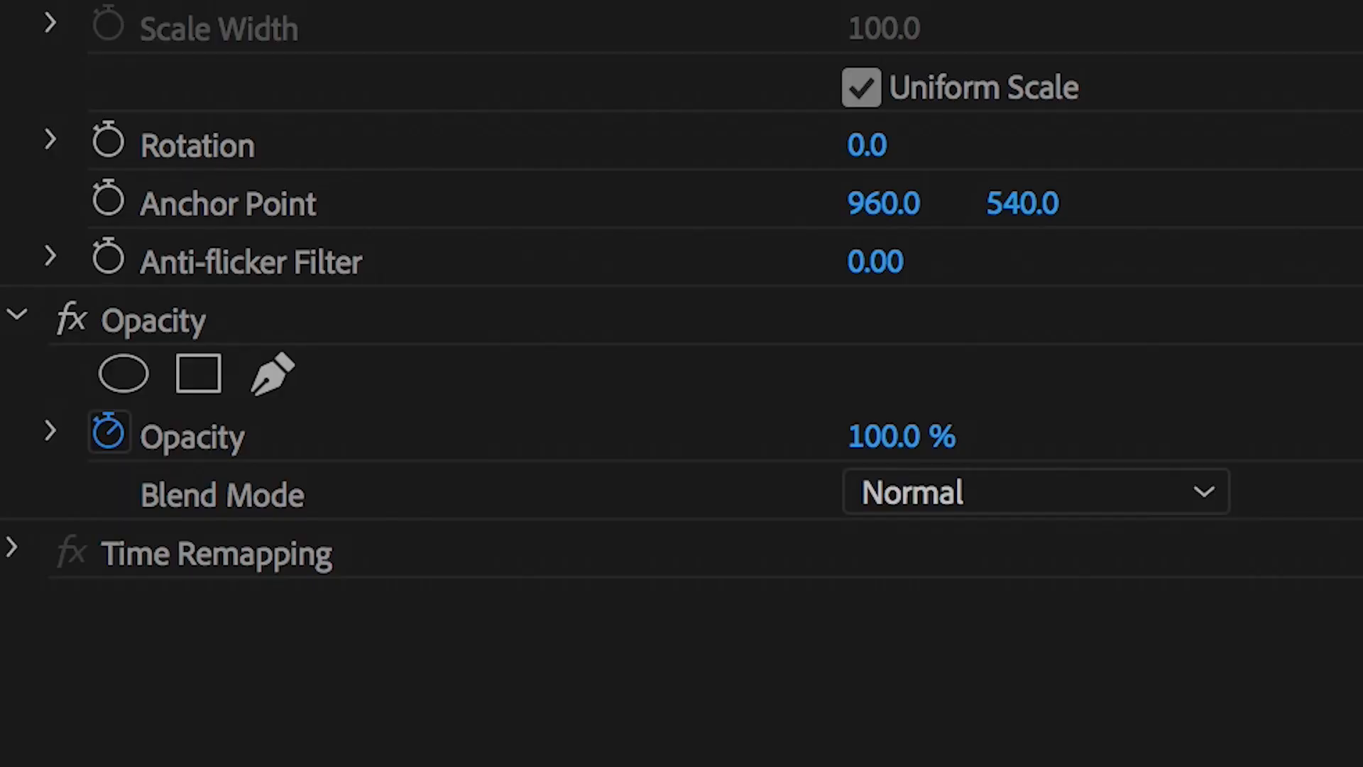
mouse_move(257, 448)
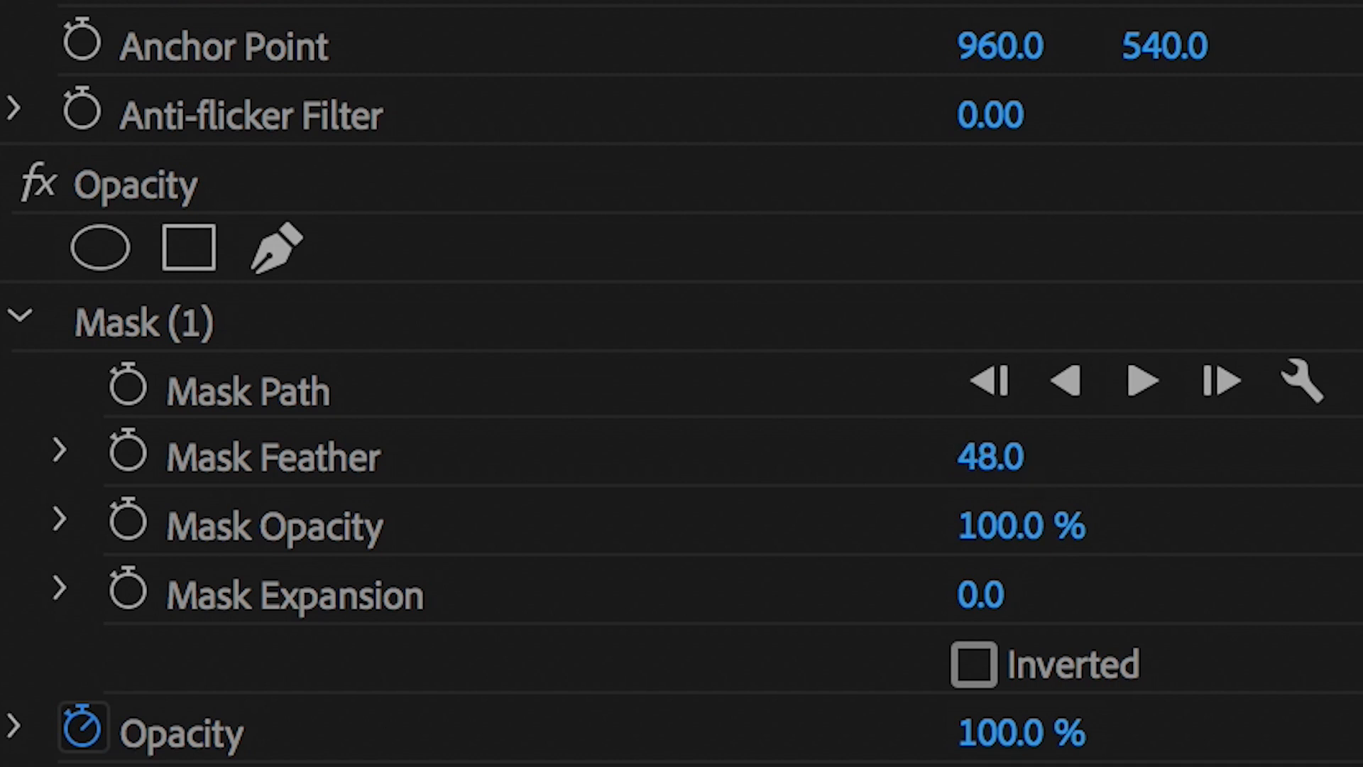
Step: Set the opacity mask's Mask Feather on ReflectionMirror2 to about 37
left_click_drag(996, 454, 956, 455)
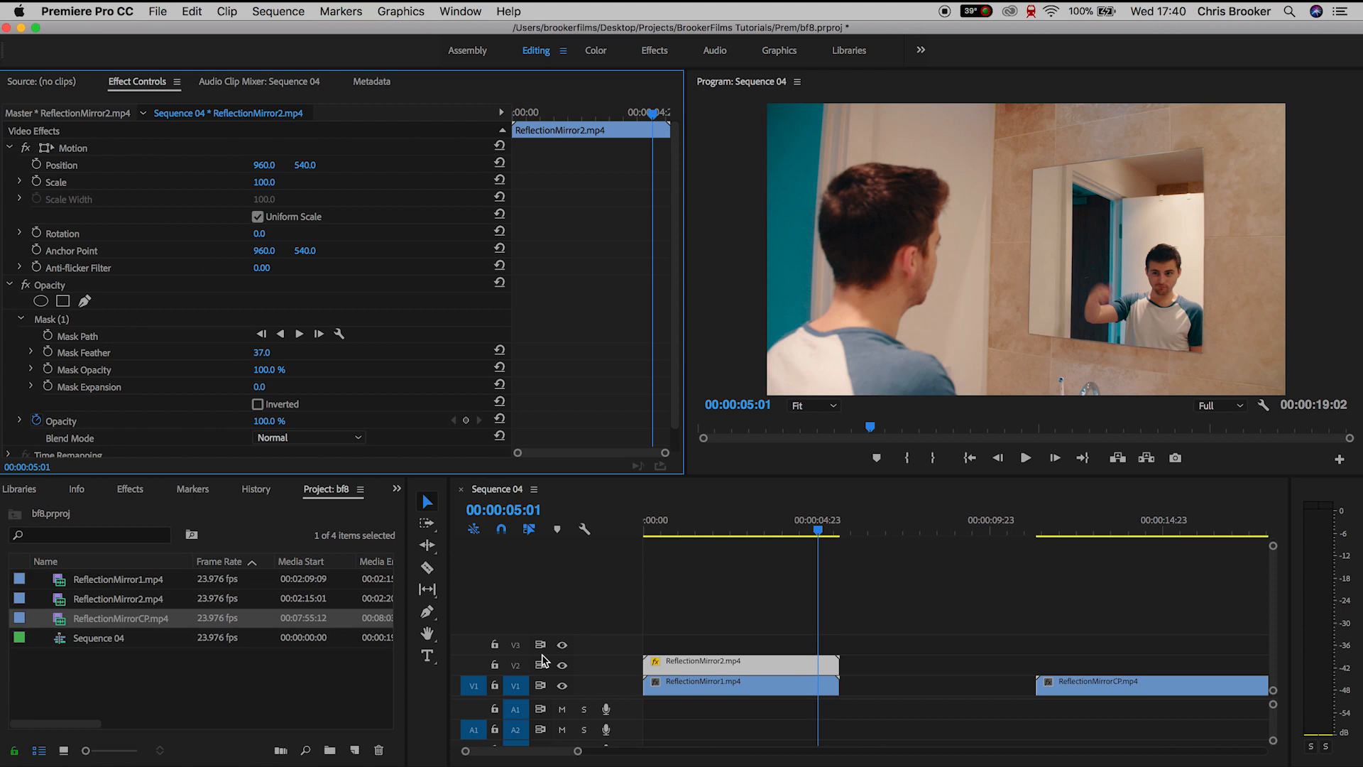
mouse_move(578, 685)
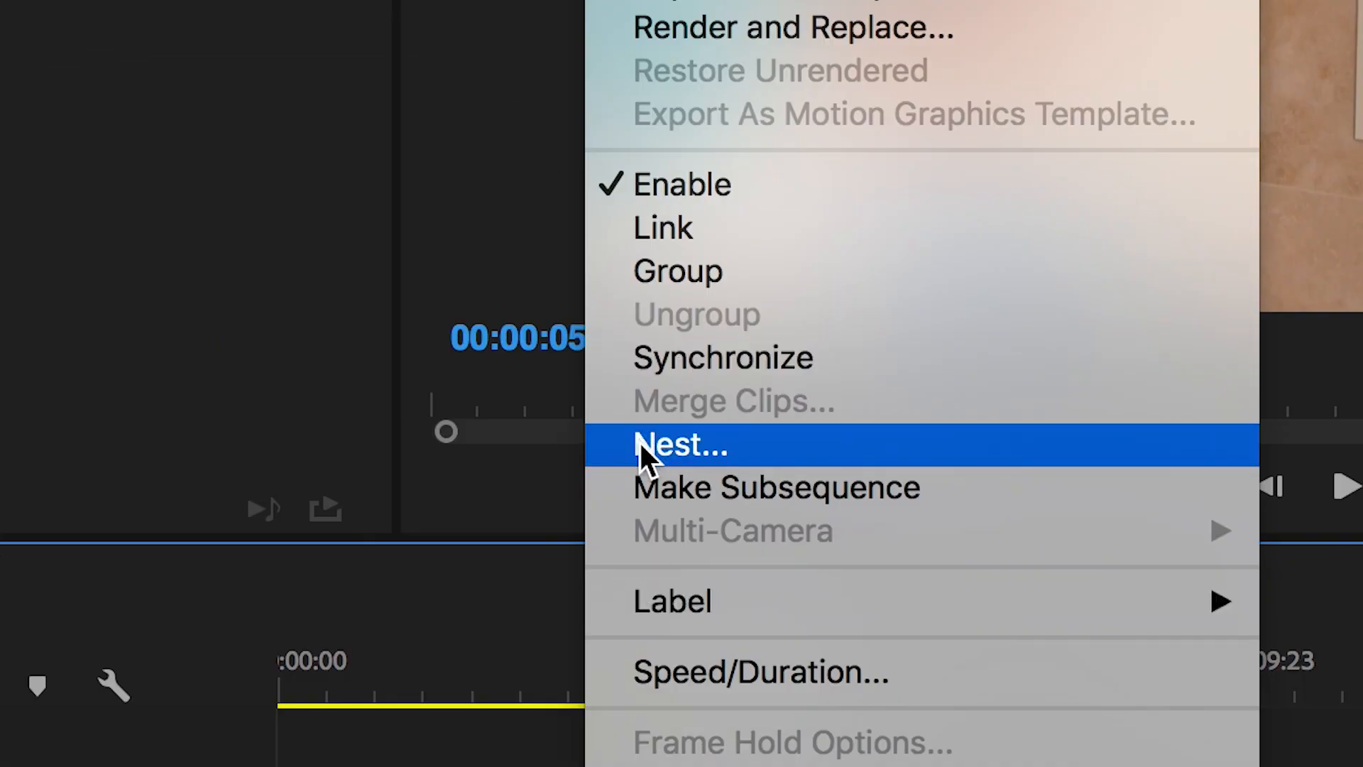
Step: Nest the two stacked mirror clips with the default name and select the nested sequence
left_click(681, 445)
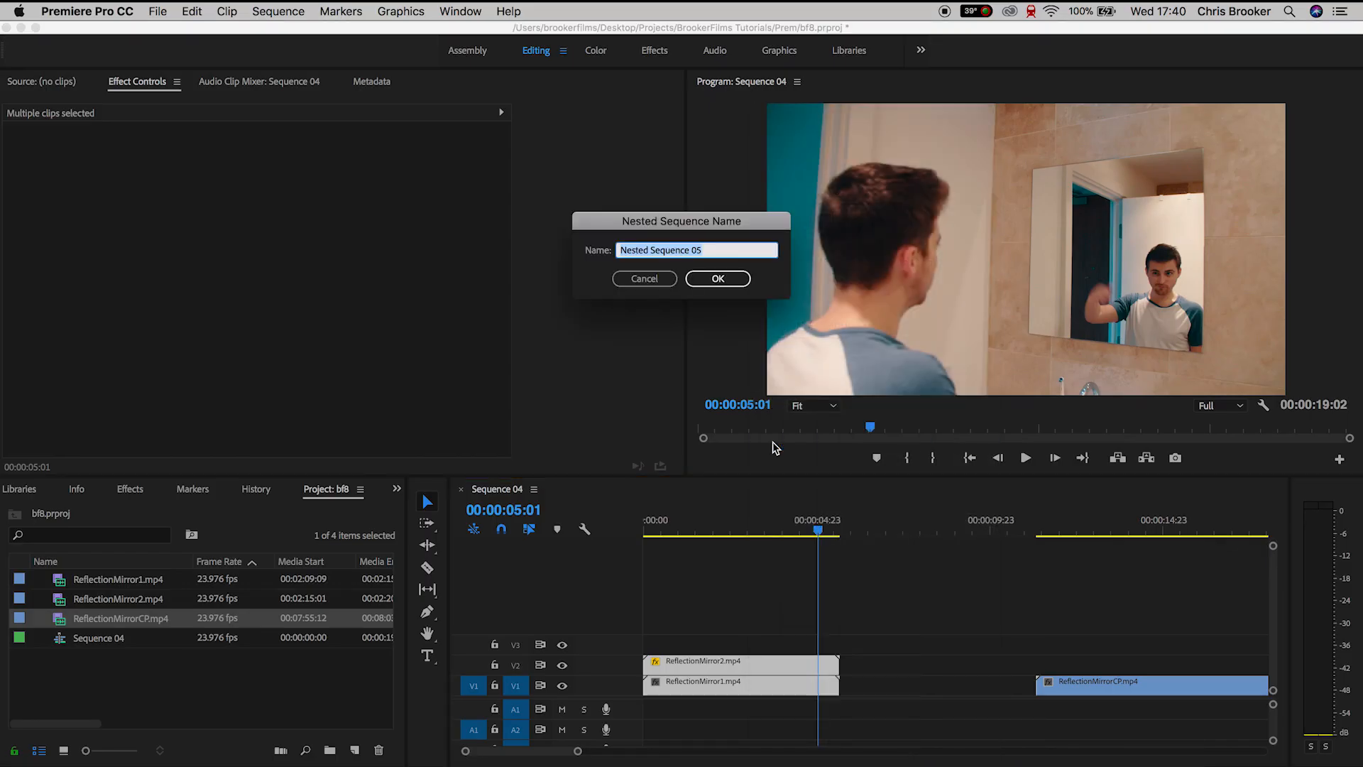
left_click(716, 278)
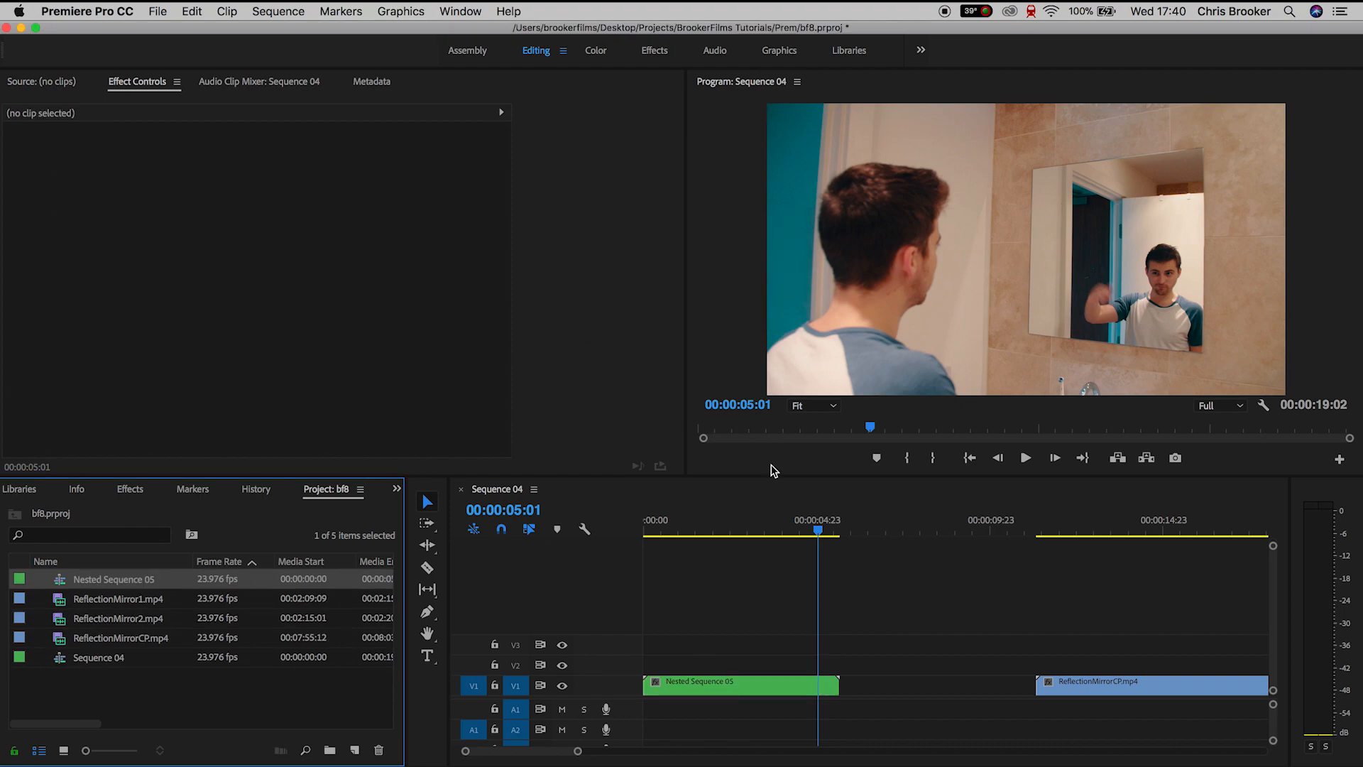
left_click(738, 684)
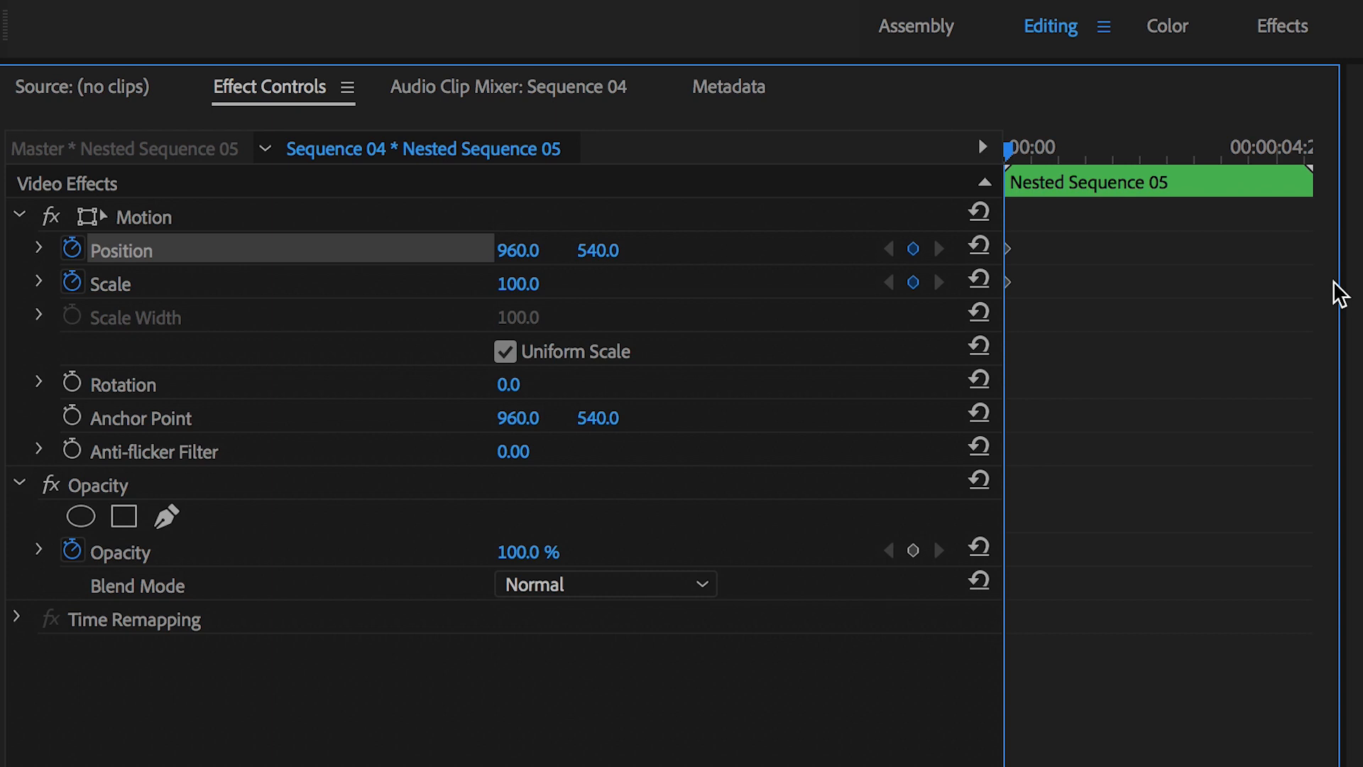
Step: Keyframe Position and Scale from the clip start, ending at Scale 110
left_click(1286, 148)
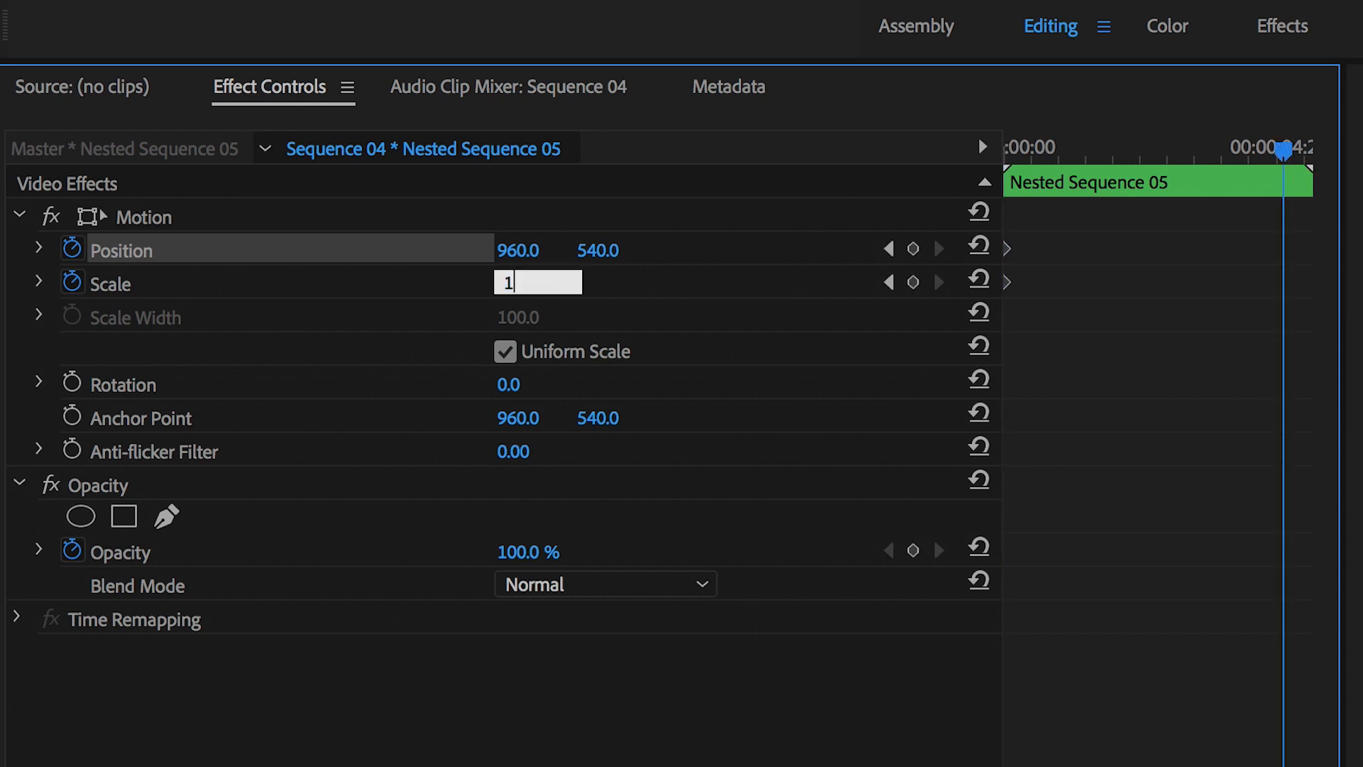
type("110.0")
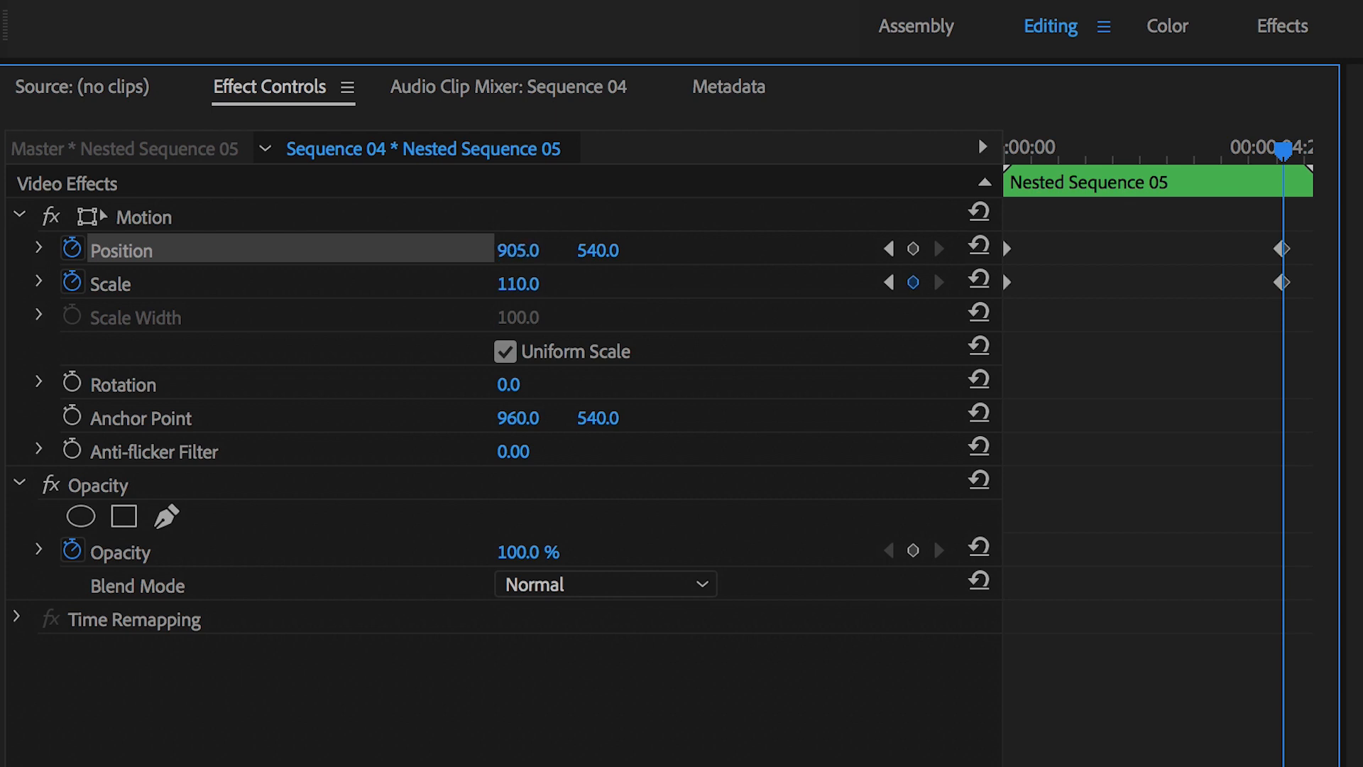